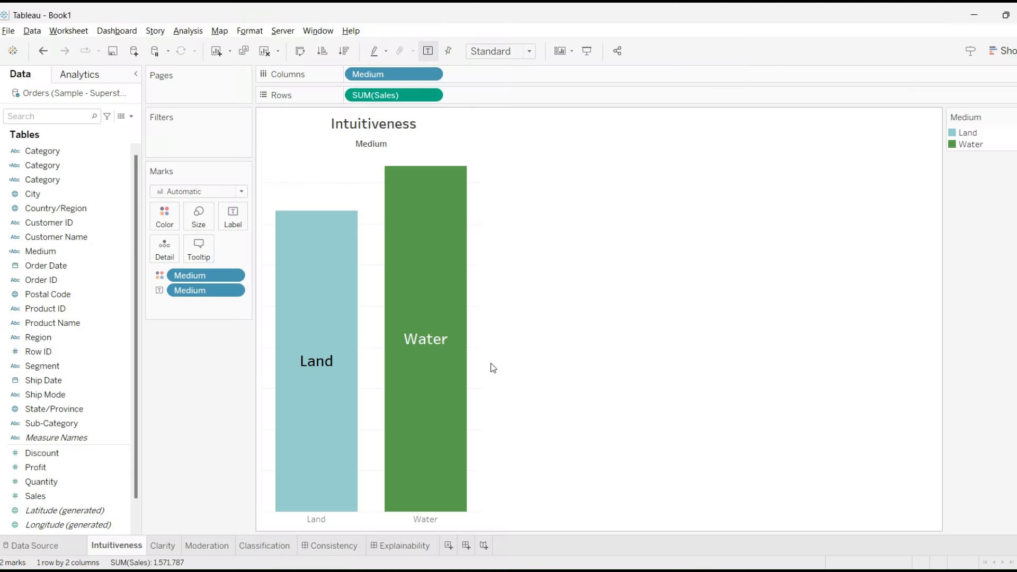
mouse_move(671, 348)
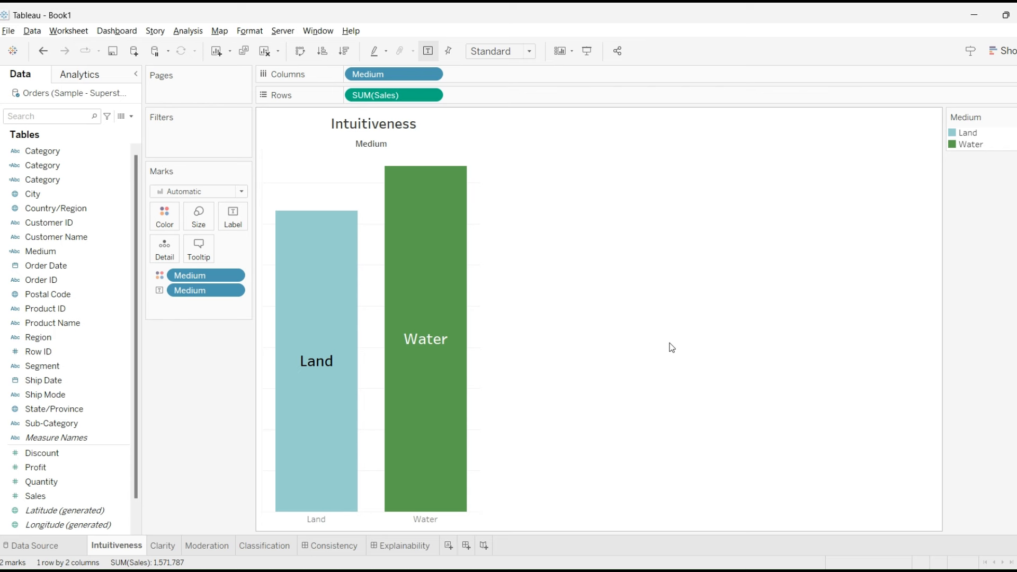
mouse_move(337, 289)
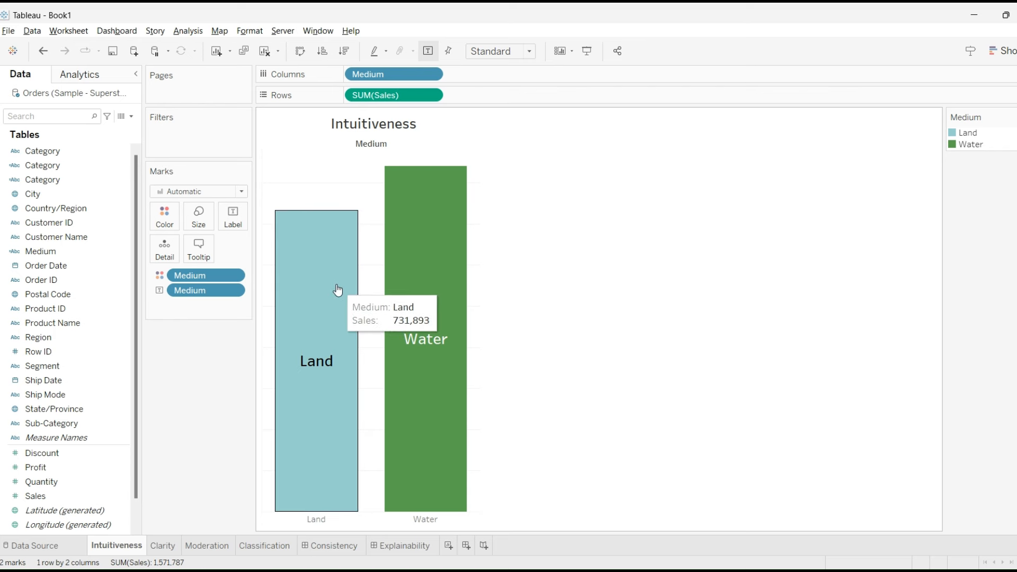
mouse_move(750, 258)
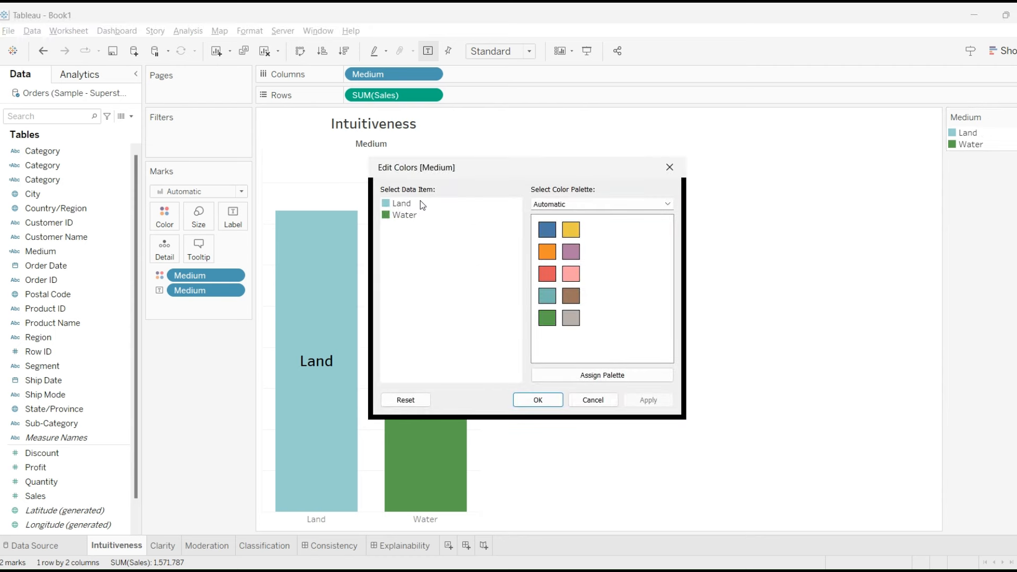
Colour the Land bar green and the Water bar teal on the Intuitiveness chart.
click(402, 202)
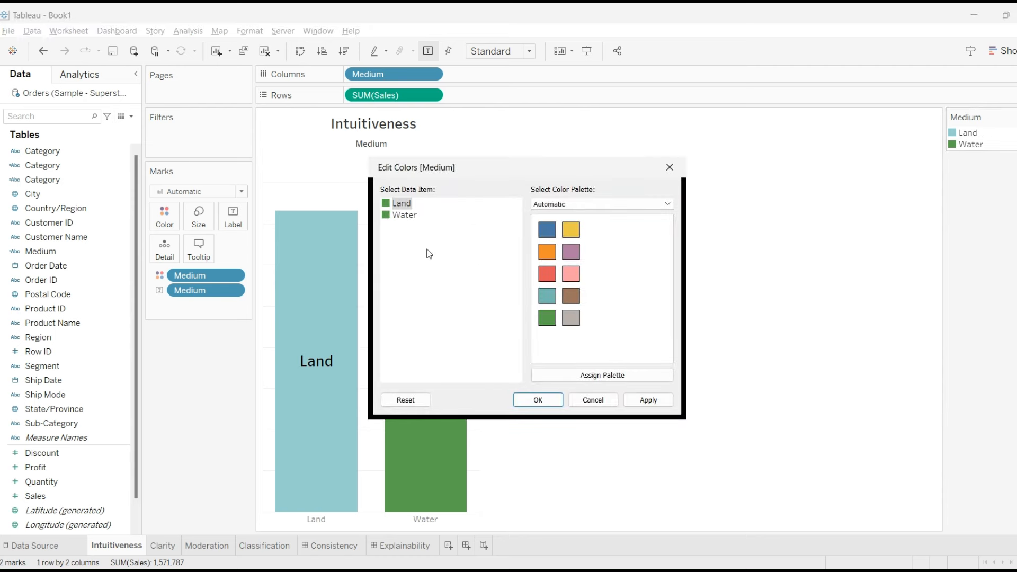
click(404, 215)
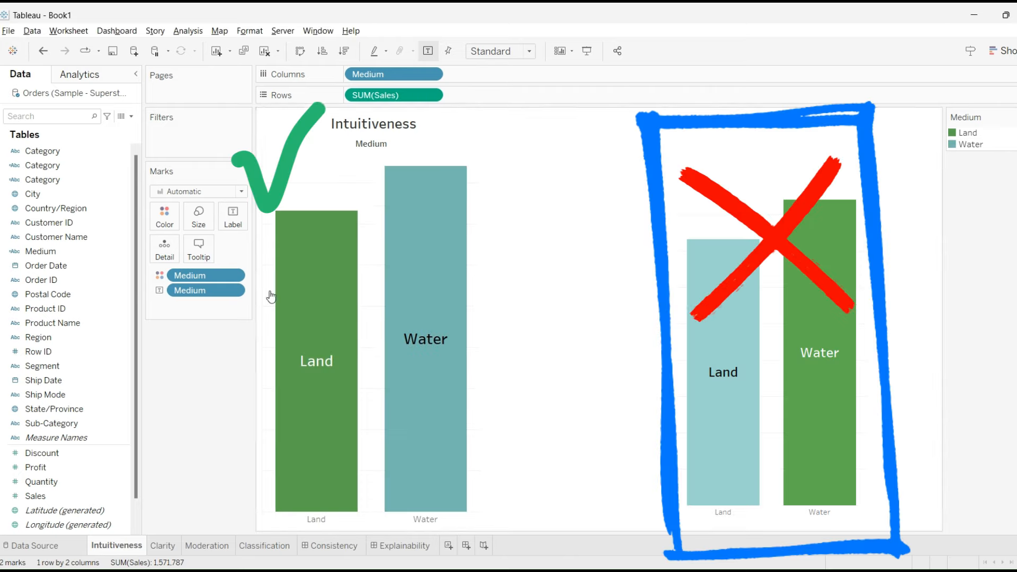
click(163, 545)
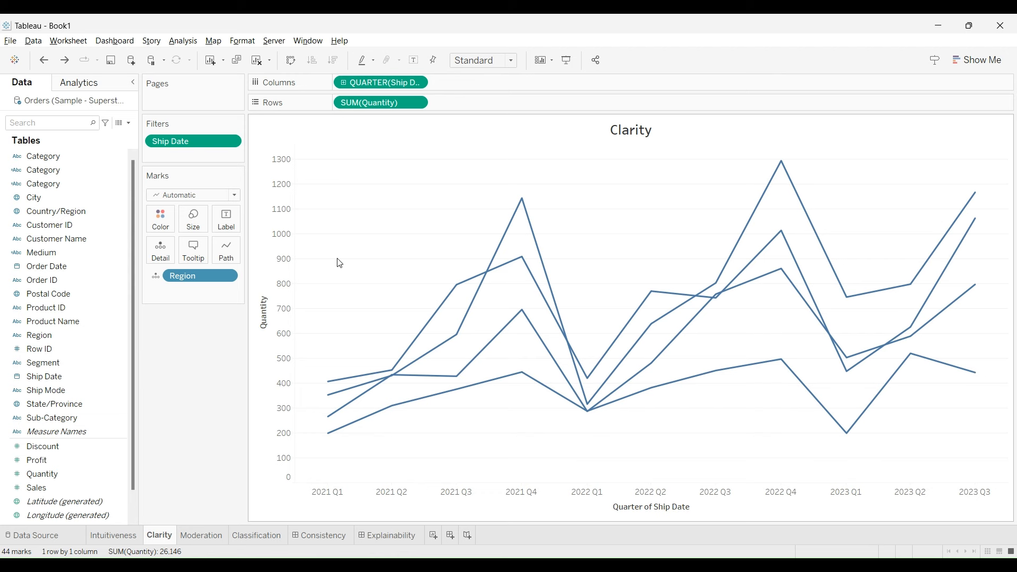
mouse_move(627, 408)
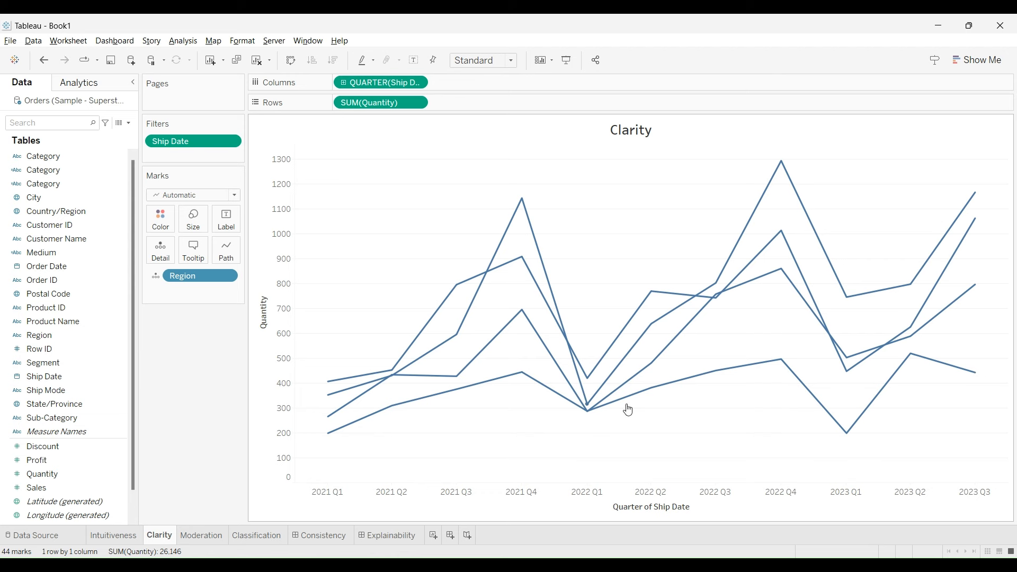
mouse_move(744, 451)
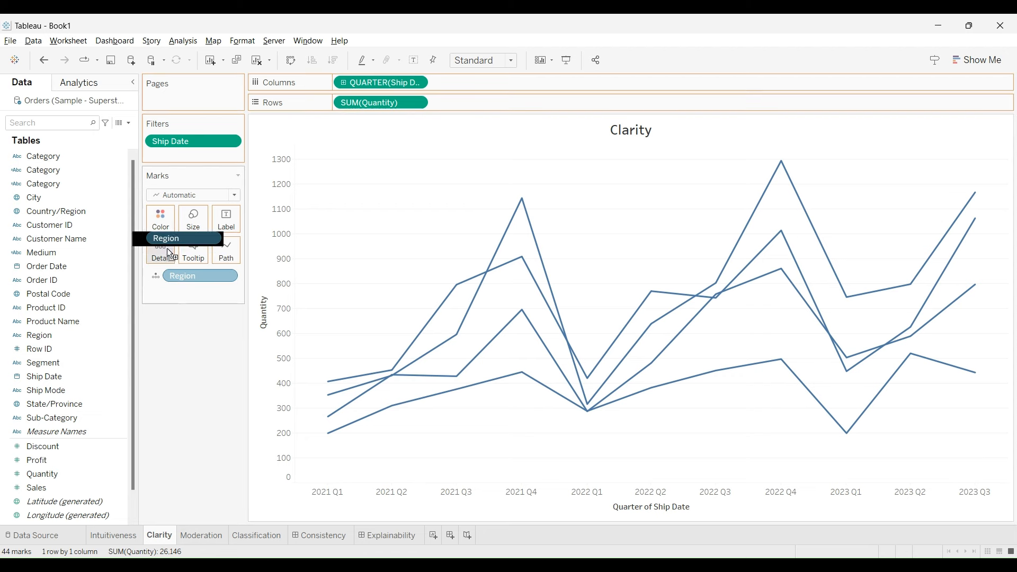
Put Region on the Color shelf so the four quantity lines get distinct colours.
click(160, 219)
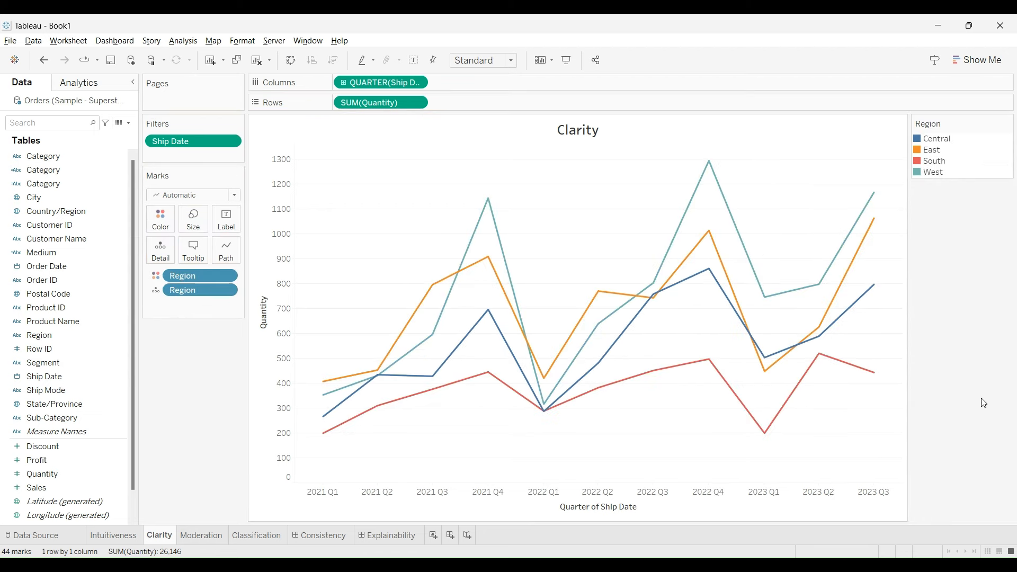
mouse_move(969, 350)
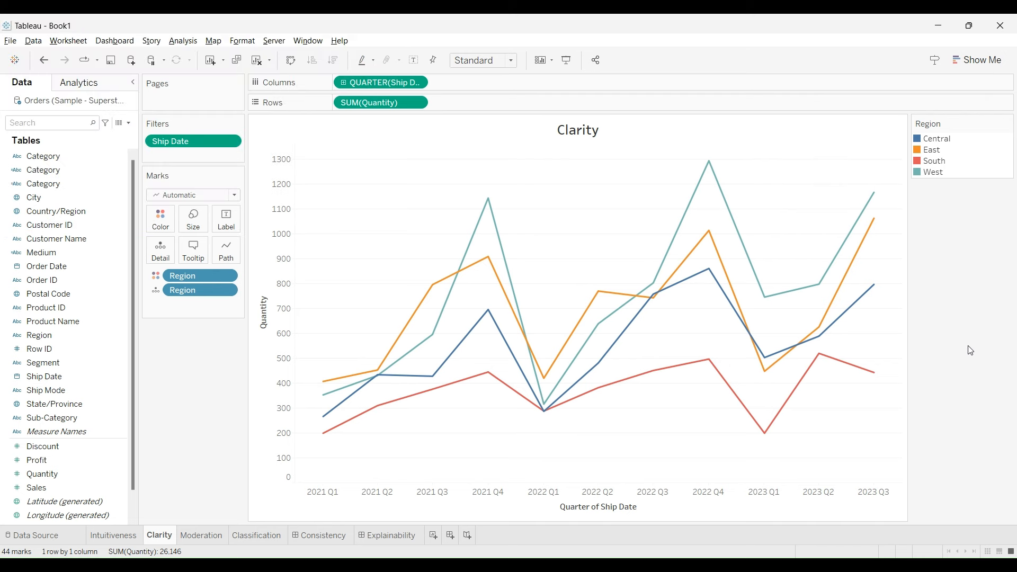
mouse_move(583, 412)
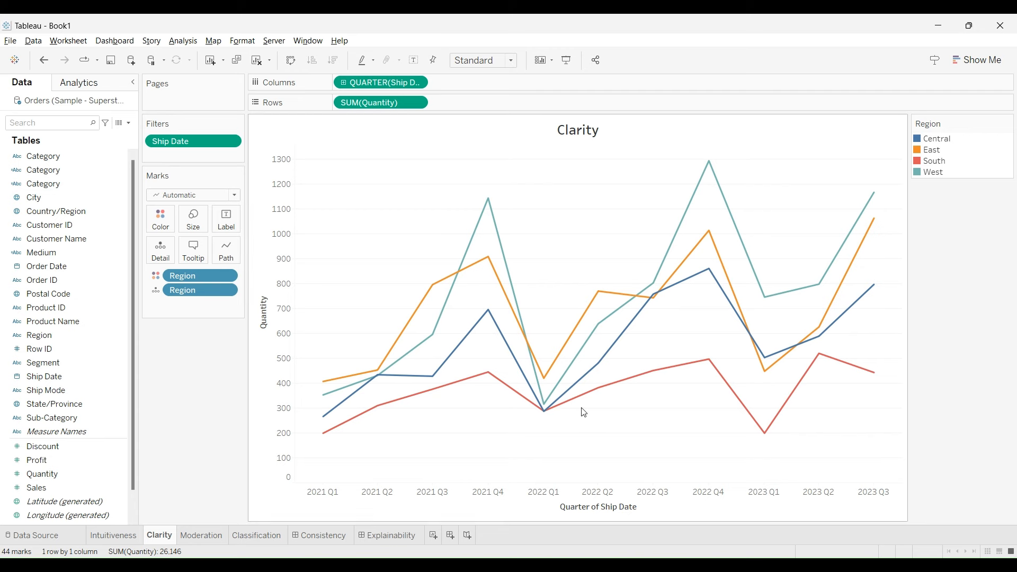
Open the Moderation sheet with its multicoloured sub-category quantity bars.
click(202, 535)
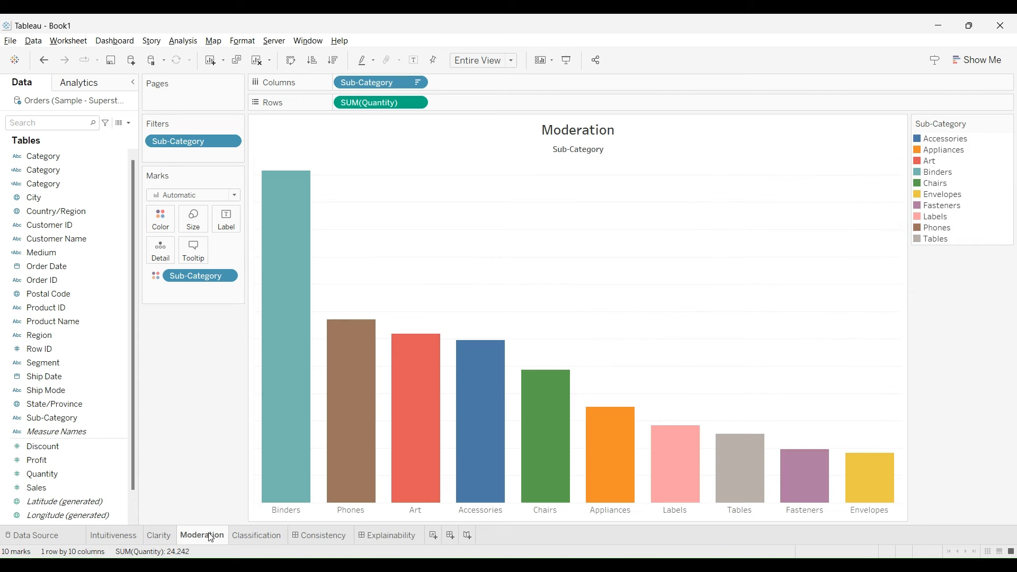
mouse_move(192, 488)
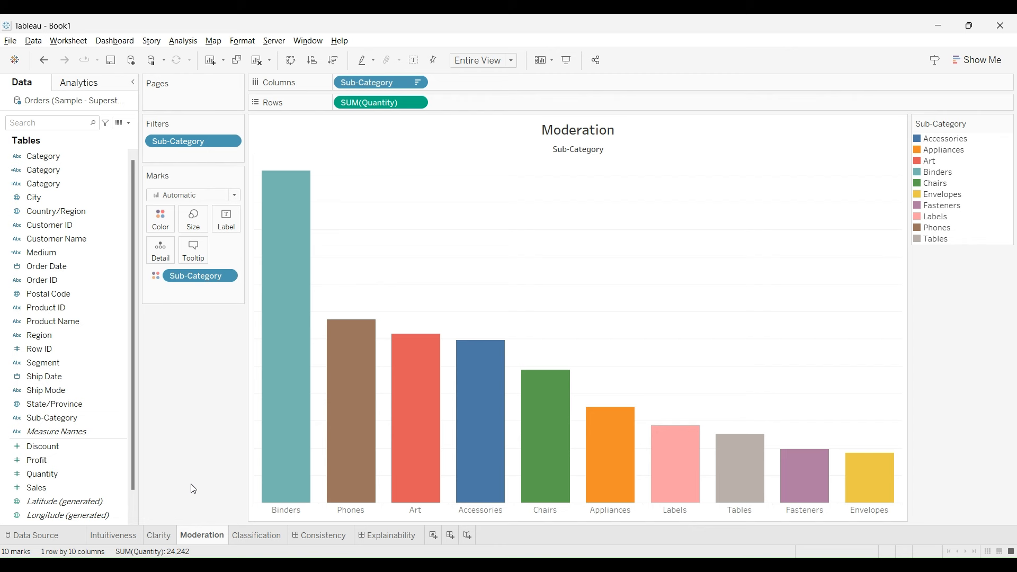
mouse_move(732, 329)
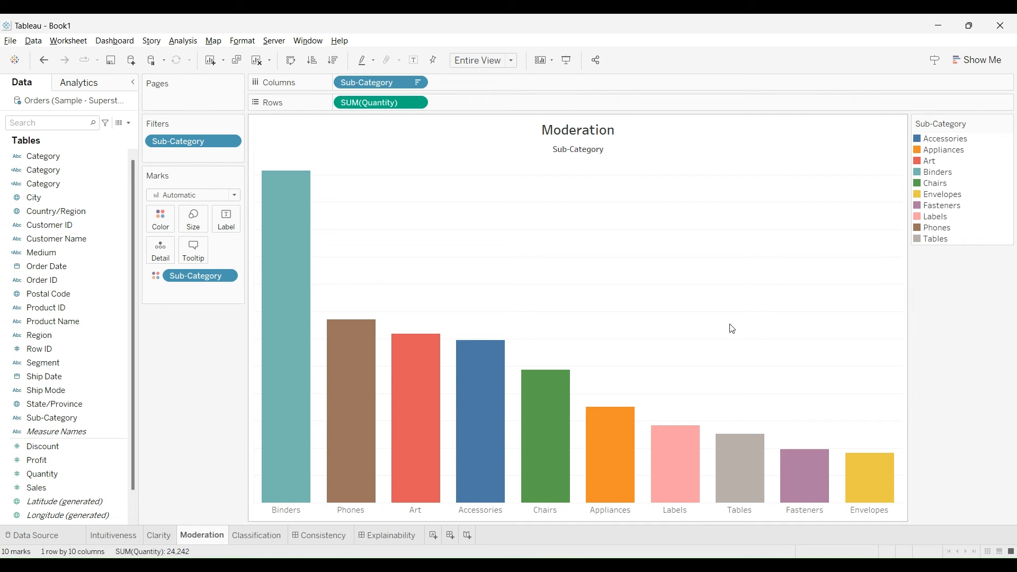
mouse_move(740, 323)
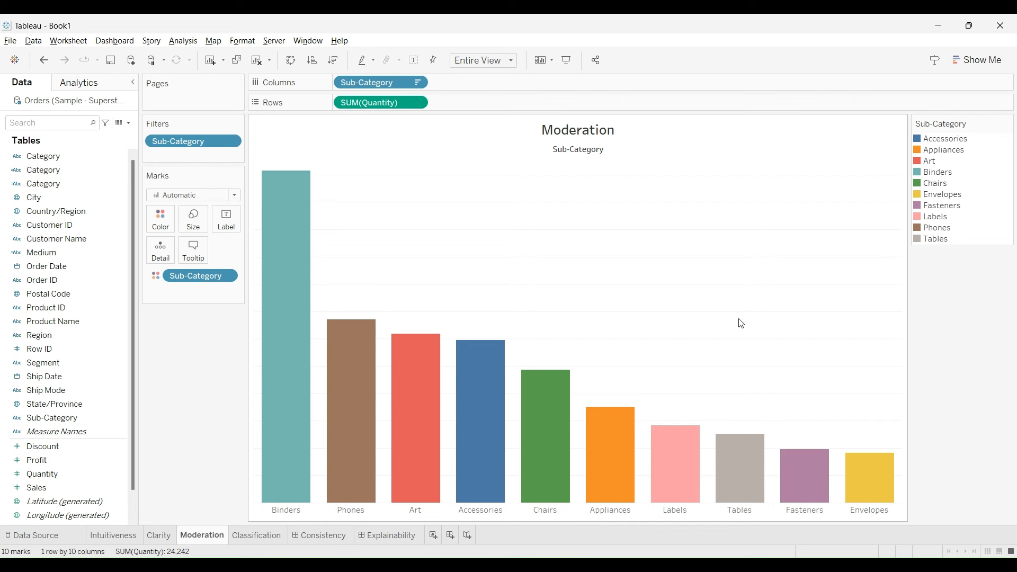
mouse_move(370, 360)
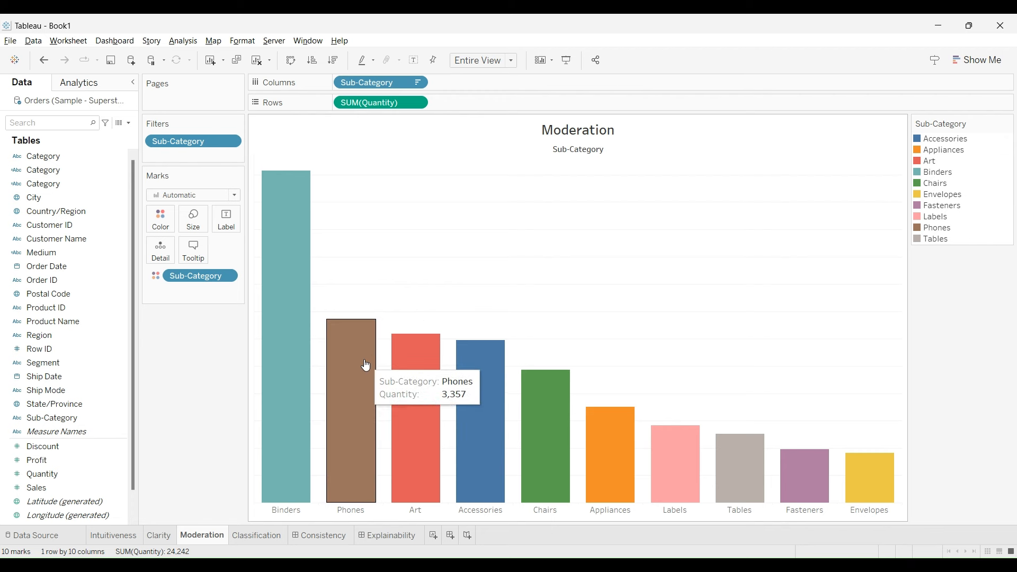
mouse_move(800, 284)
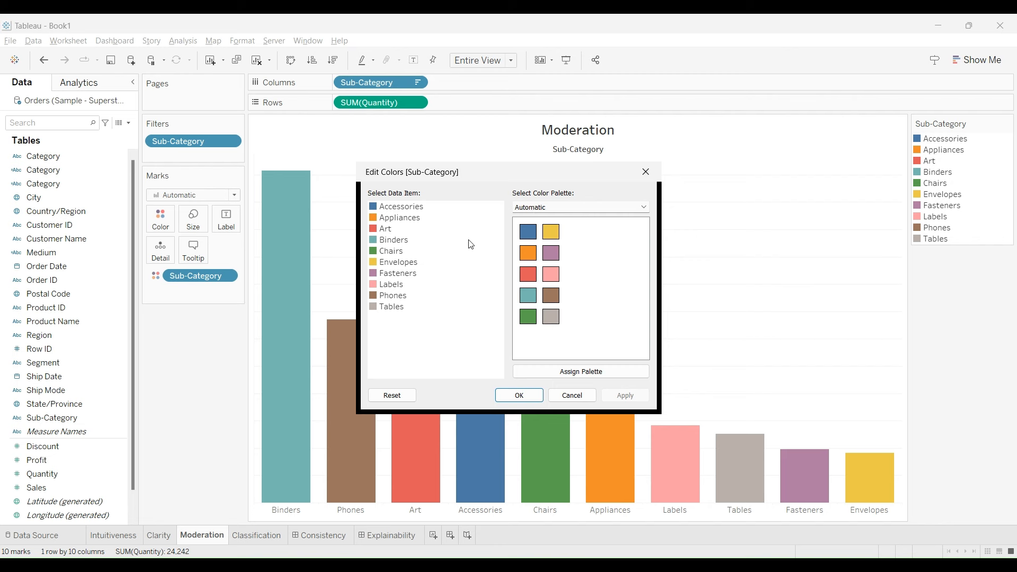
mouse_move(396, 310)
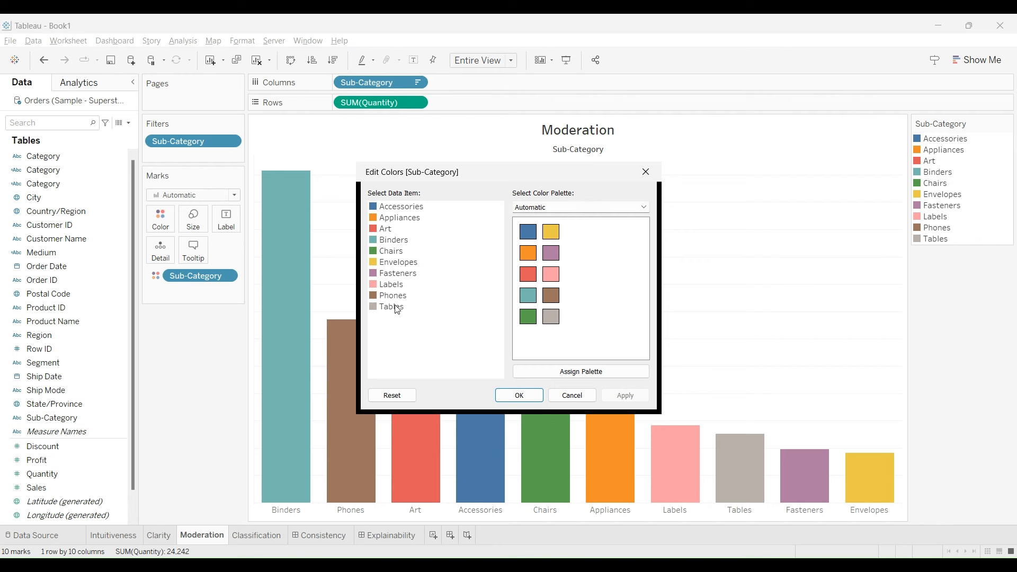
mouse_move(399, 262)
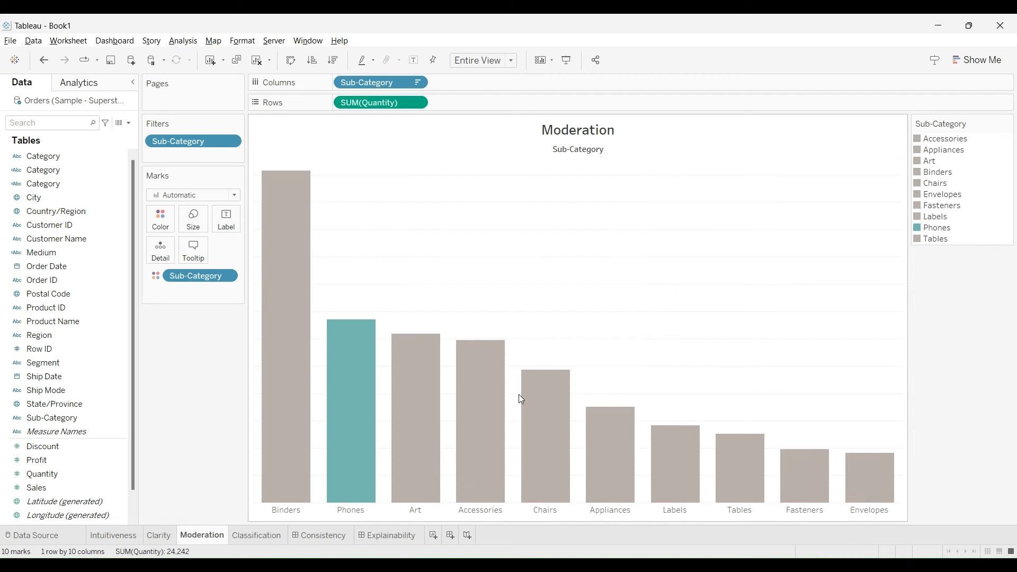
mouse_move(821, 315)
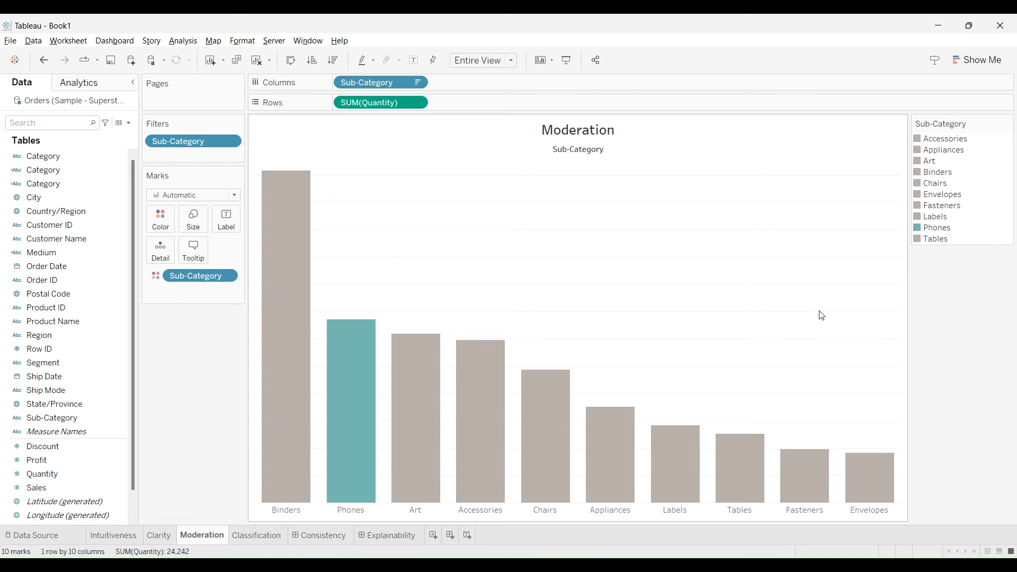
Open the Classification sheet with its green category-shaded bars.
click(258, 534)
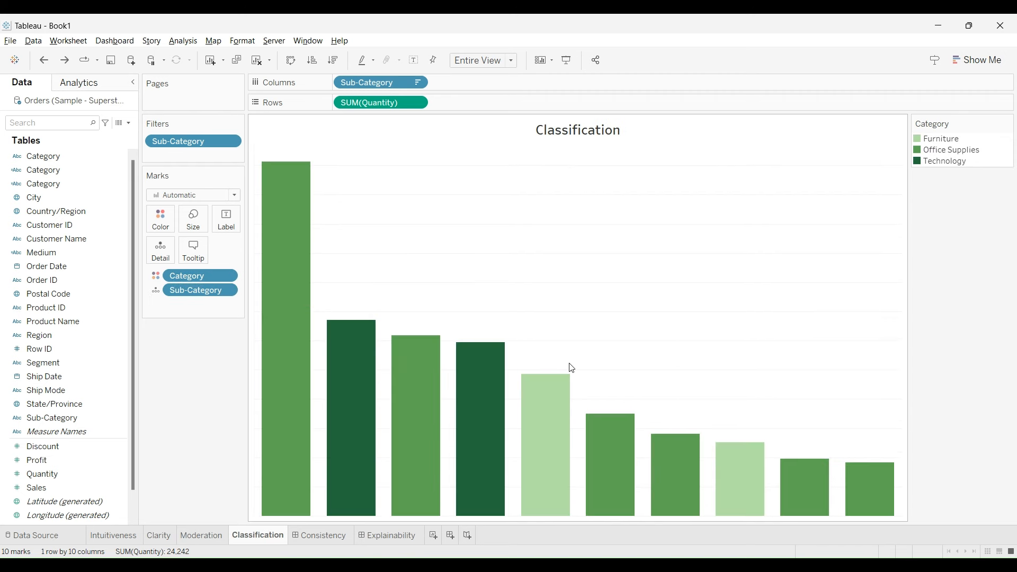
mouse_move(609, 313)
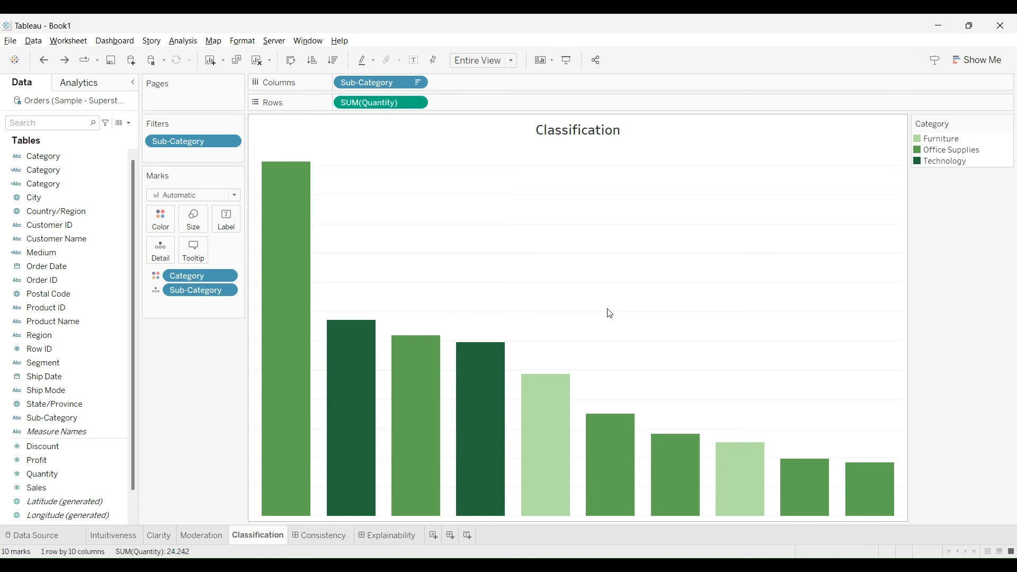
mouse_move(522, 323)
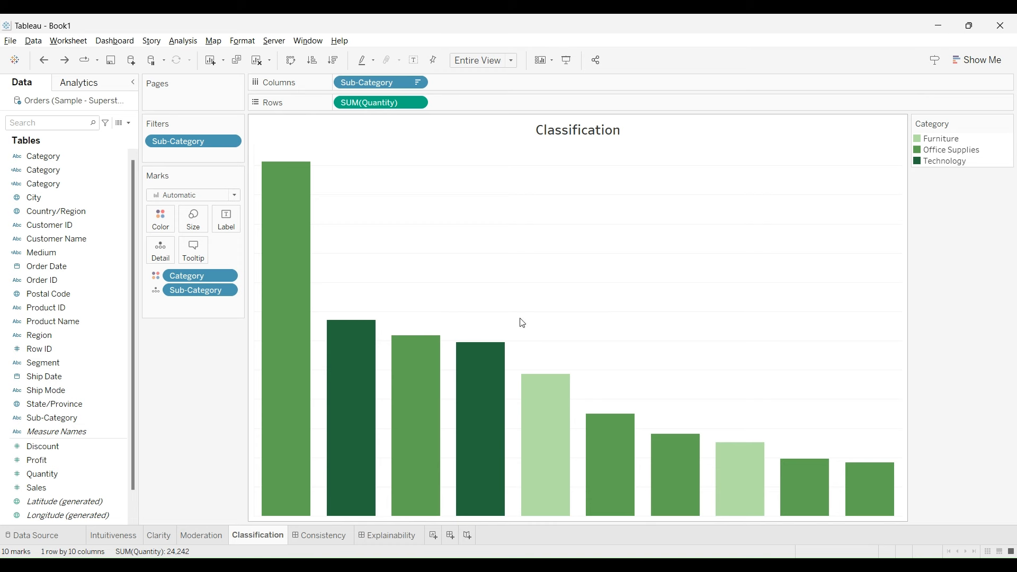
mouse_move(544, 389)
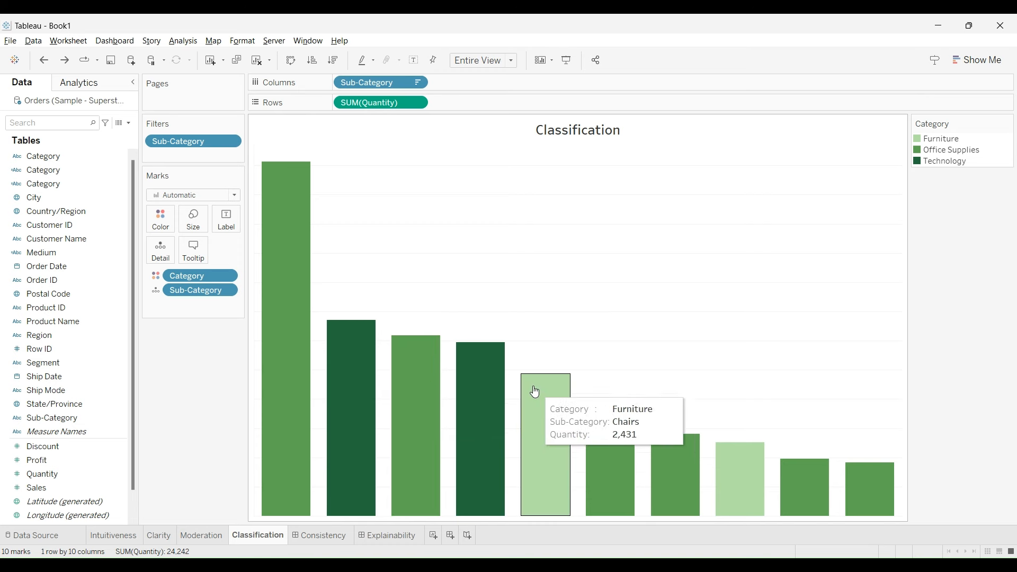
mouse_move(763, 324)
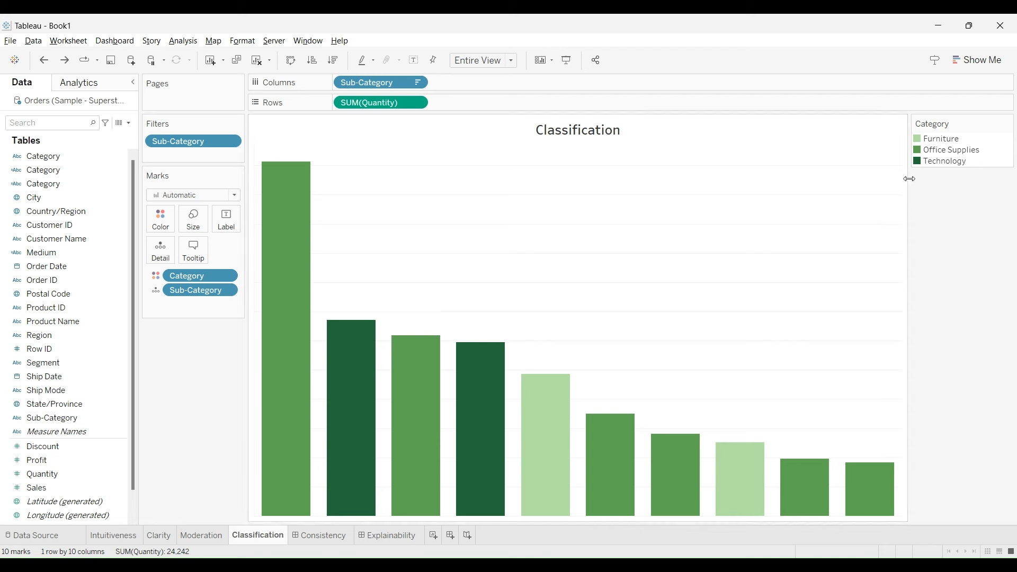
mouse_move(974, 142)
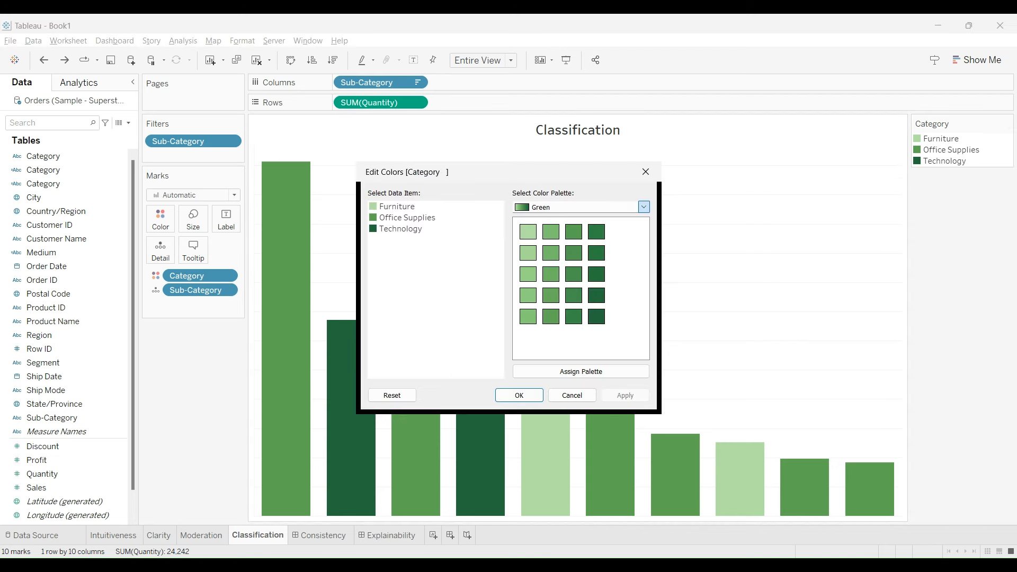
Apply the Tableau 10 palette: Furniture blue, Office Supplies green, Technology purple.
click(641, 207)
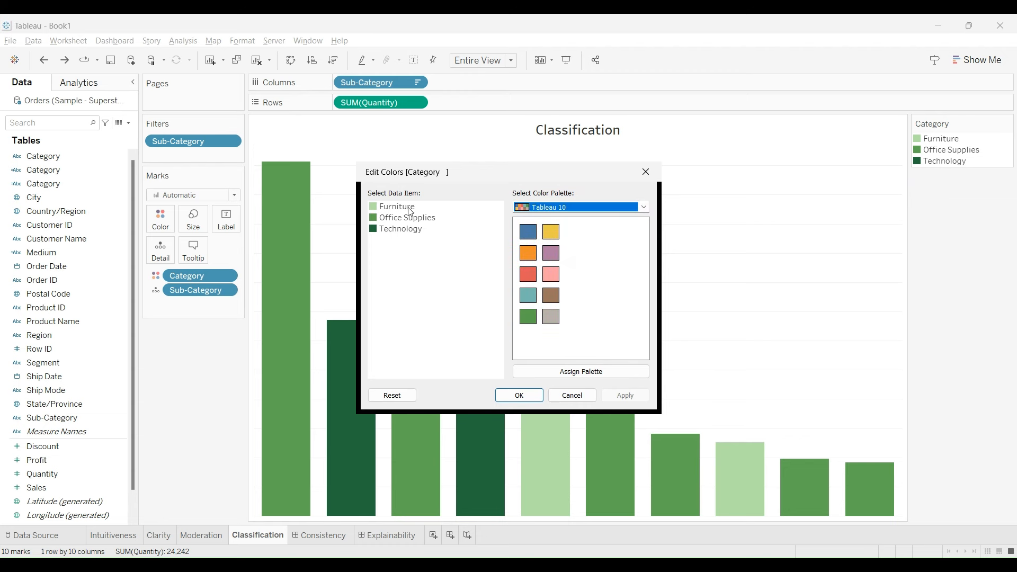
click(527, 231)
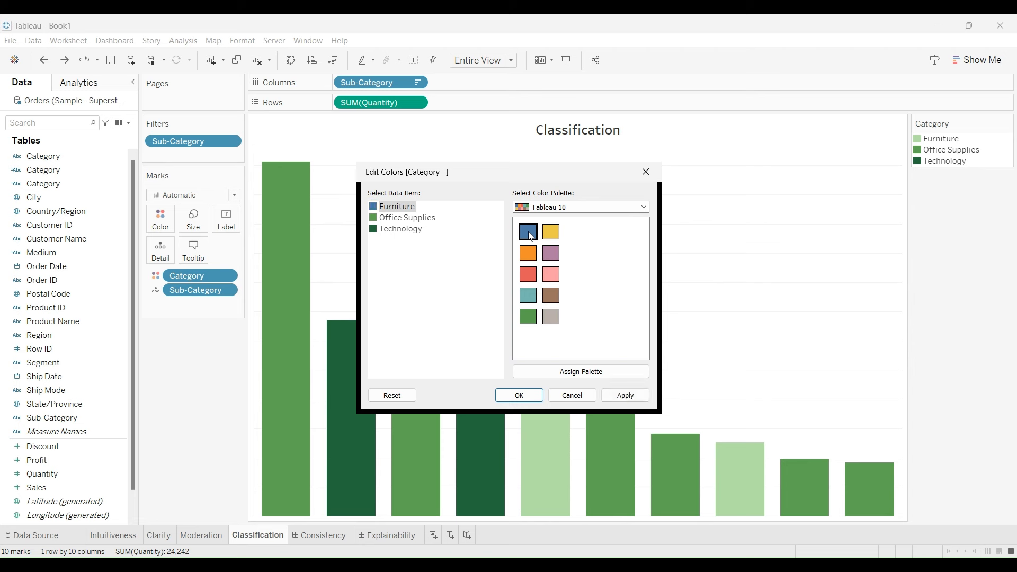
click(407, 217)
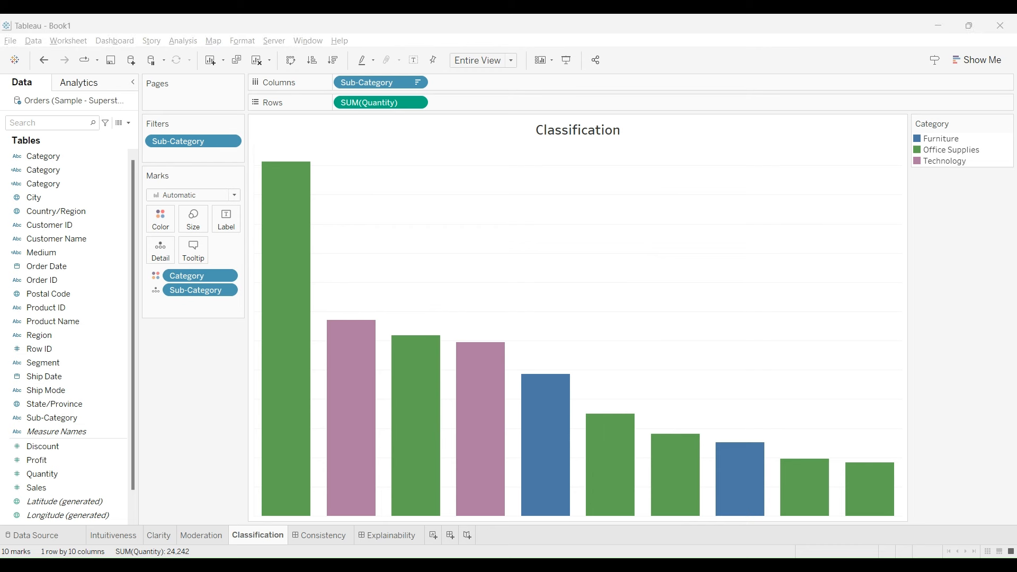
mouse_move(656, 393)
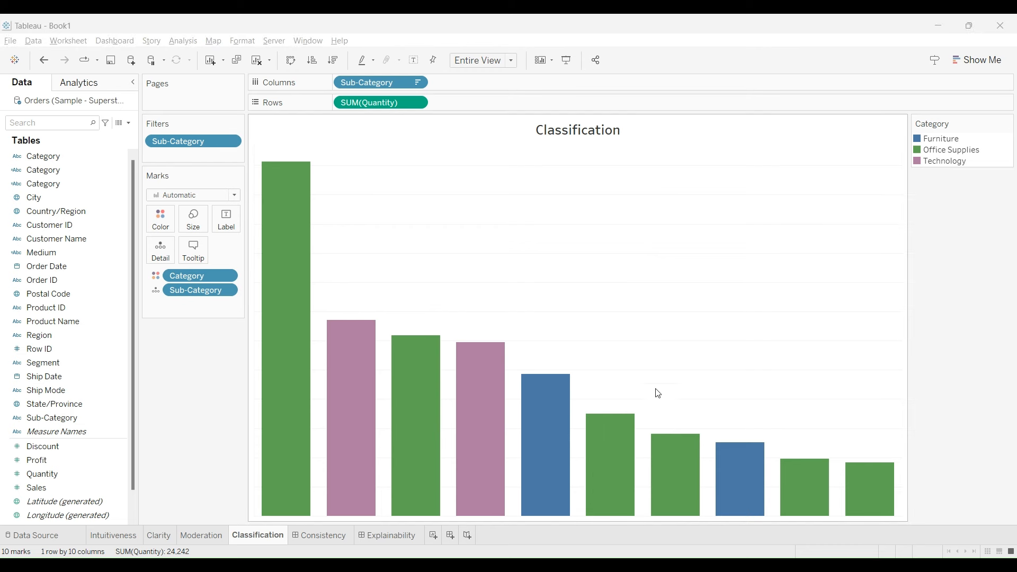
mouse_move(664, 334)
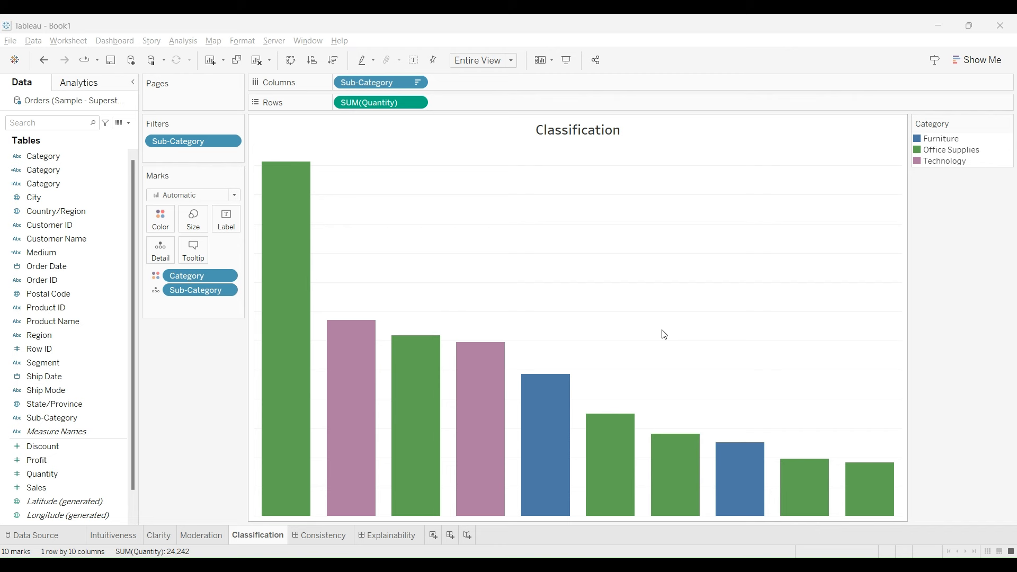
click(318, 534)
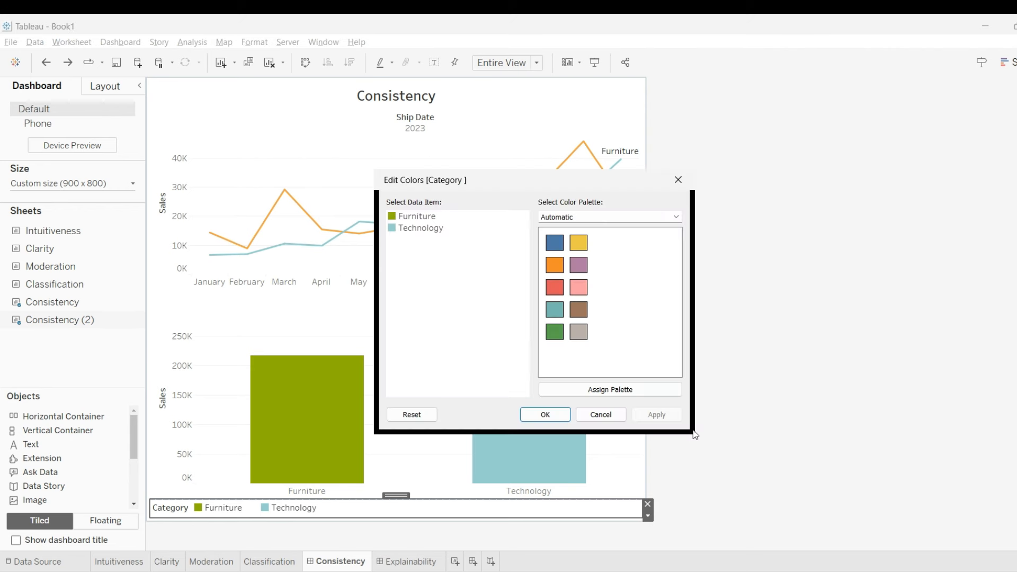
Assign orange to Furniture so its sales bar matches the Furniture line.
click(554, 265)
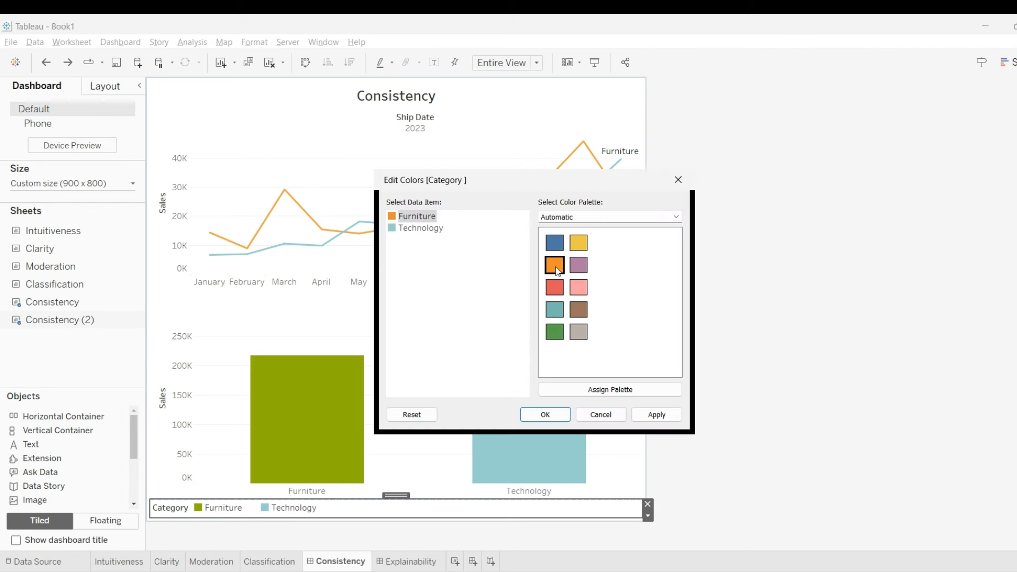
click(544, 414)
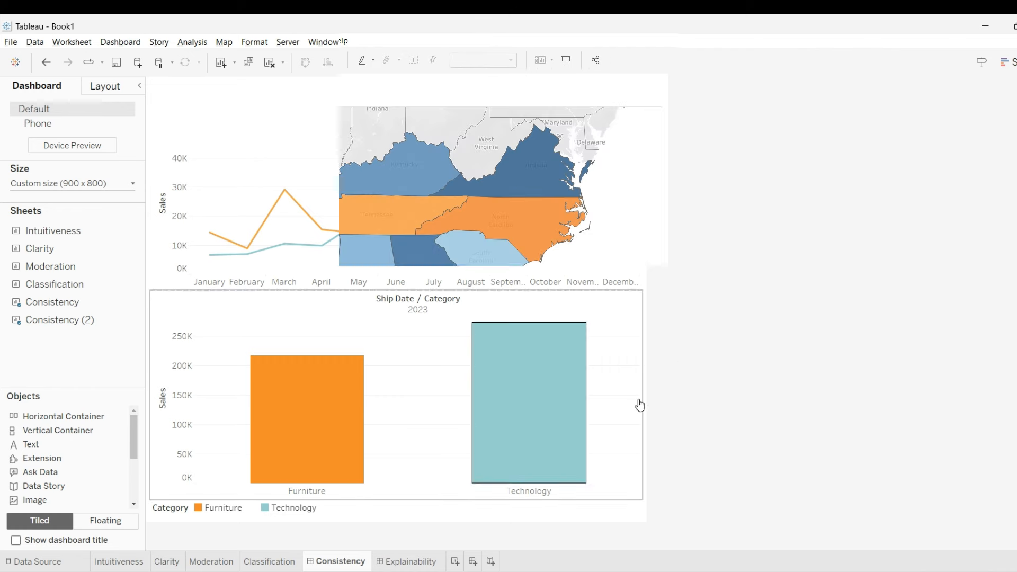
Open the Explainability dashboard's profit-shaded map of southeastern states.
click(393, 535)
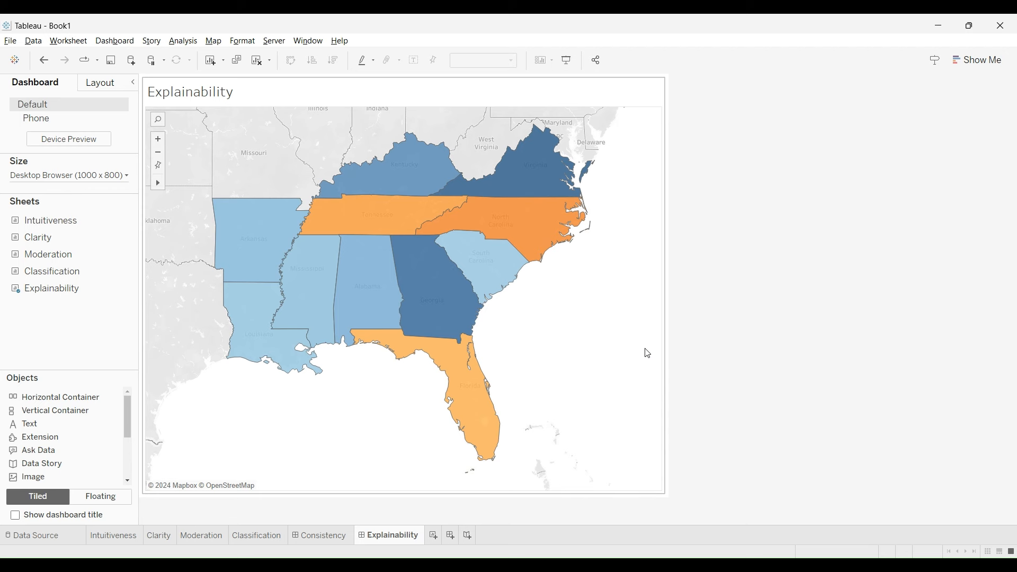
mouse_move(607, 359)
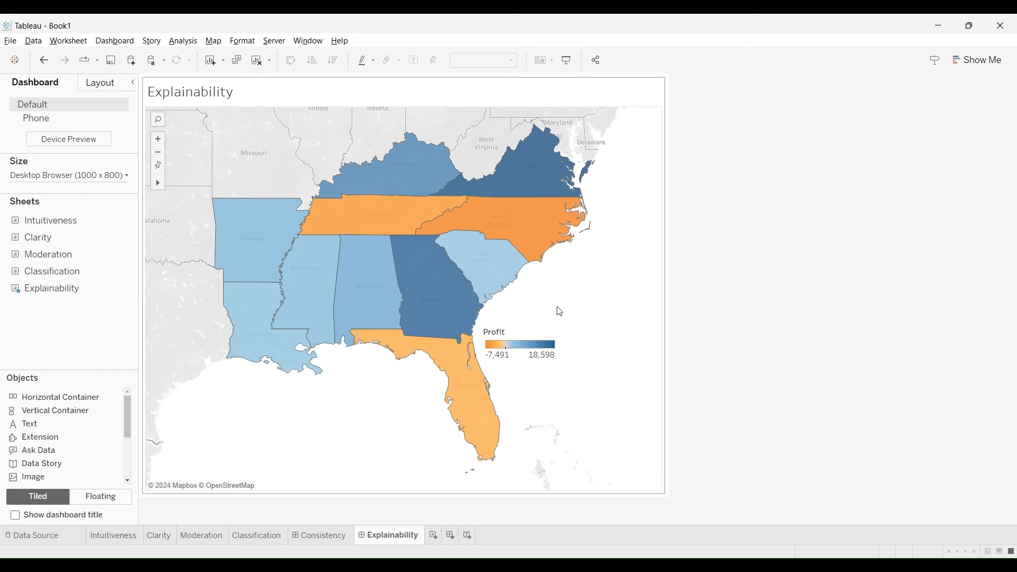
Float the Profit legend (-7,491 to 18,598) in the map's lower-right corner.
click(493, 344)
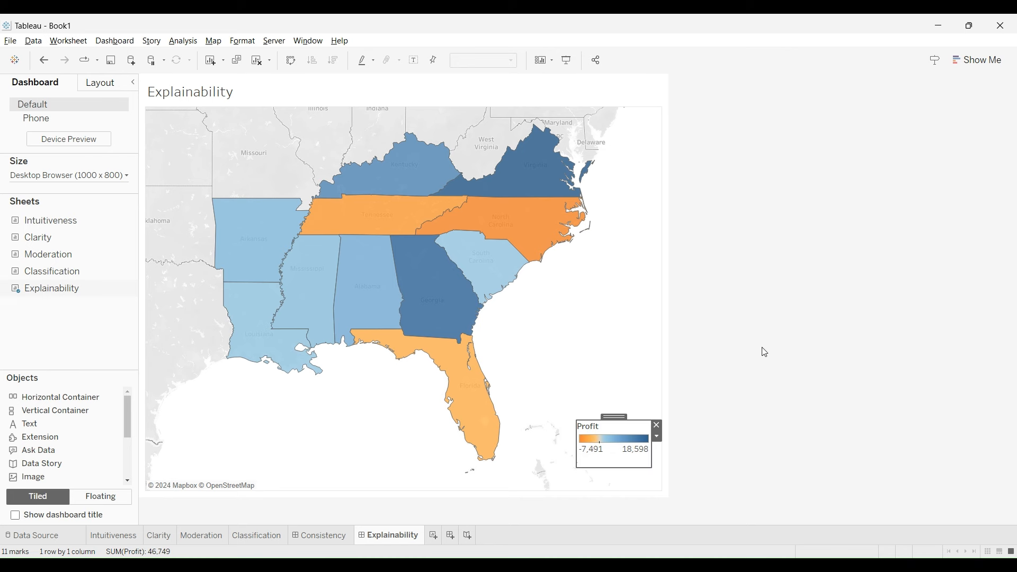
click(655, 425)
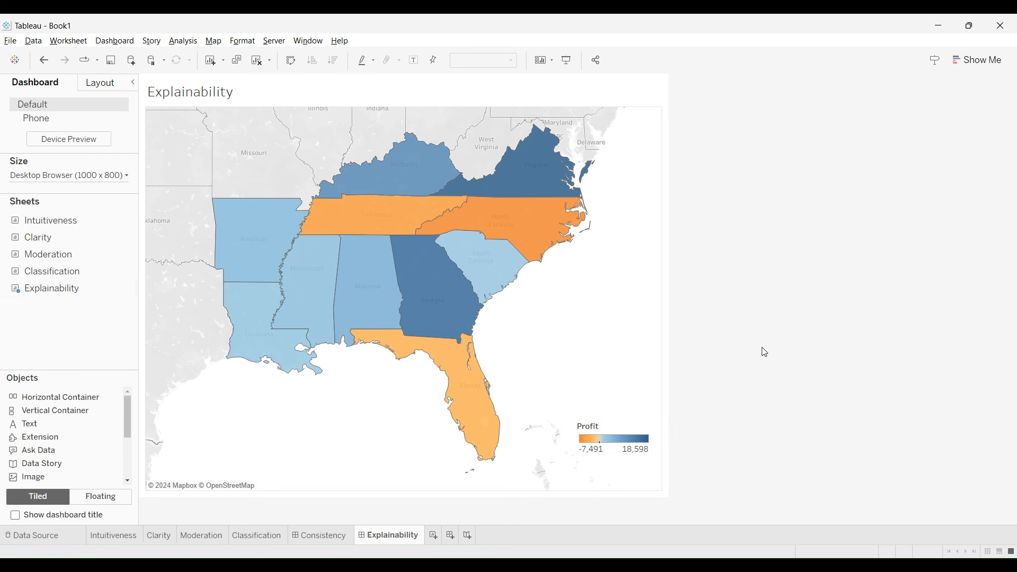